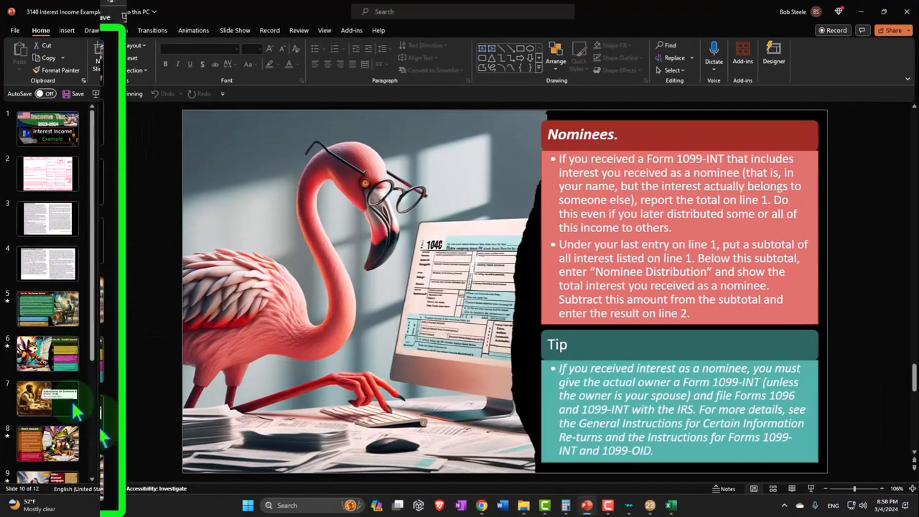
Scroll the thumbnails and select the Seller-financed mortgages slide.
{"action": "scroll", "scroll_direction": "down", "scroll_amount": 3}
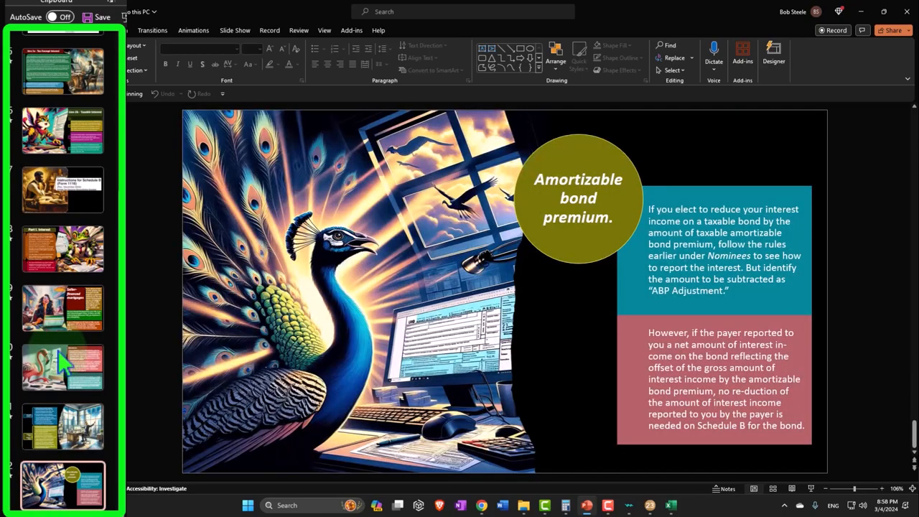
{"action": "left_click", "coordinate": [62, 308]}
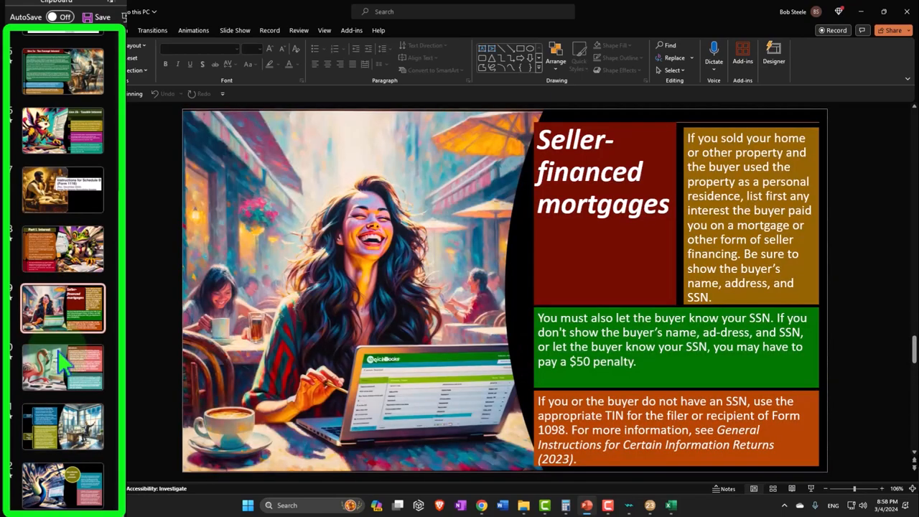
{"action": "left_click", "coordinate": [63, 366]}
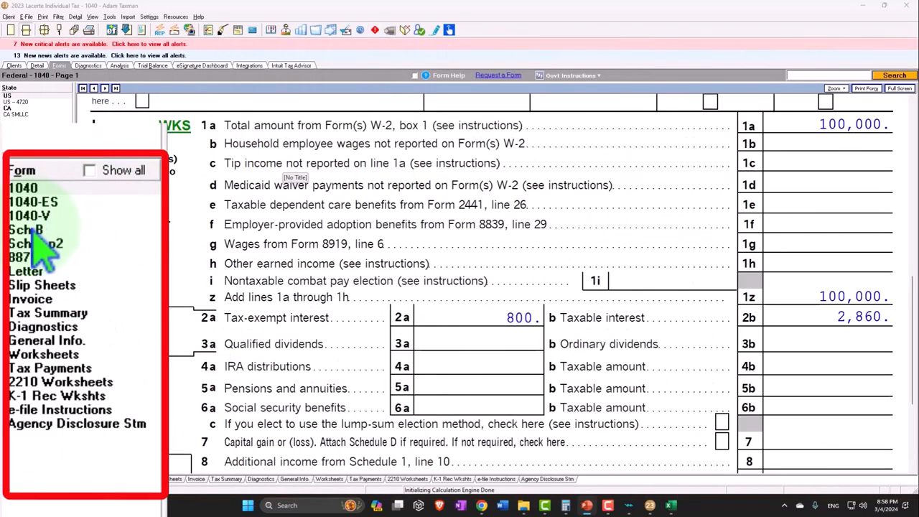
Open Schedule B from the Forms list to review reported interest.
{"action": "left_click", "coordinate": [25, 229]}
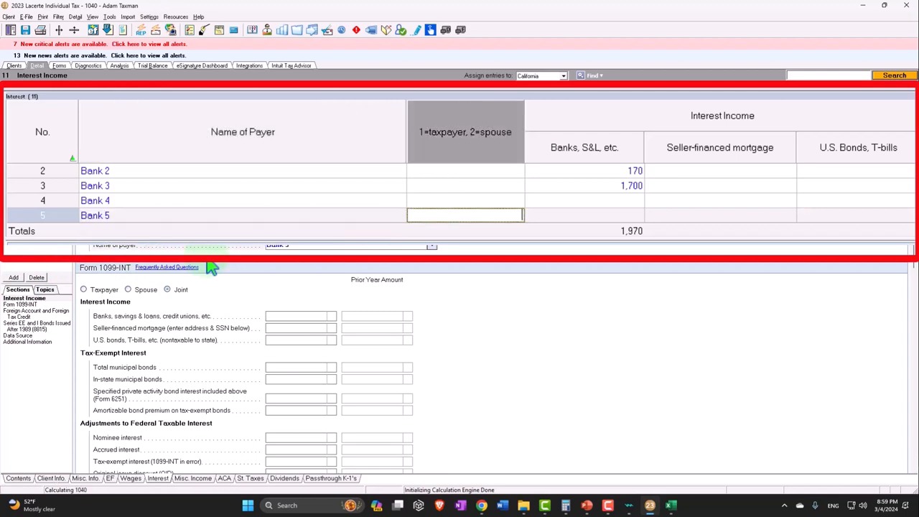
Enter 6000 as Bank 5's banks, savings & loans interest.
{"action": "type", "text": "6000"}
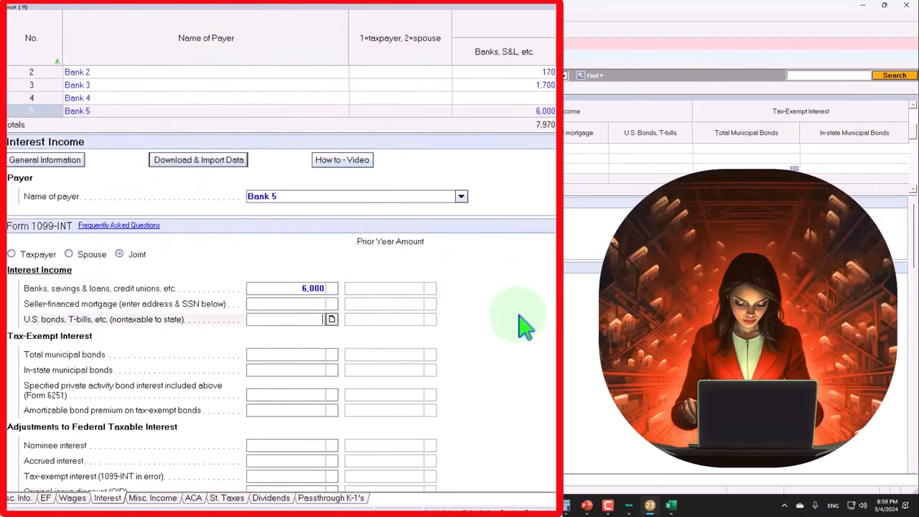
Enter 6,000 in Bank 5's Nominee interest adjustment field.
{"action": "scroll", "scroll_direction": "down", "scroll_amount": 3}
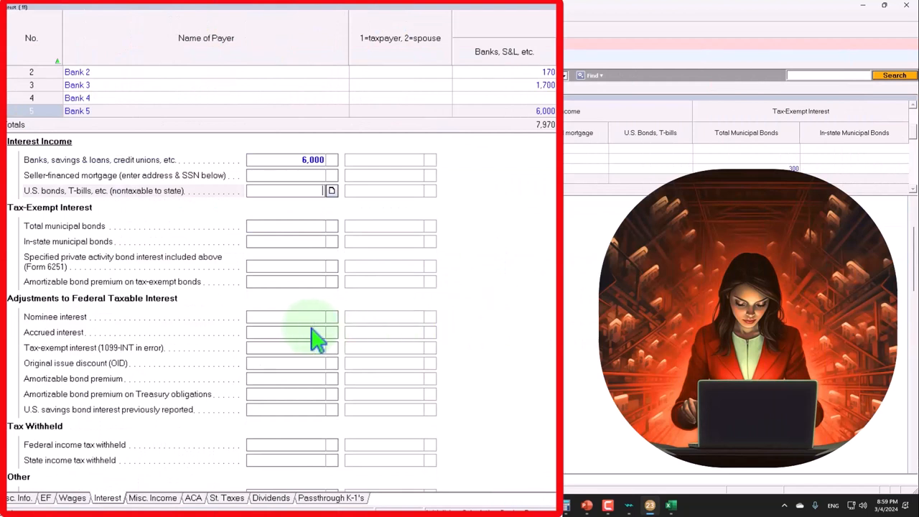
{"action": "scroll", "scroll_direction": "down", "scroll_amount": 3}
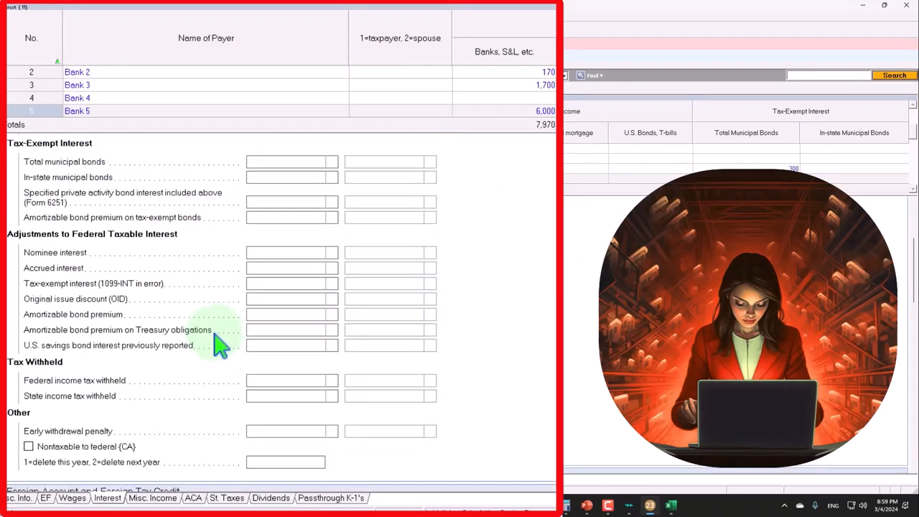
{"action": "mouse_move", "coordinate": [140, 251]}
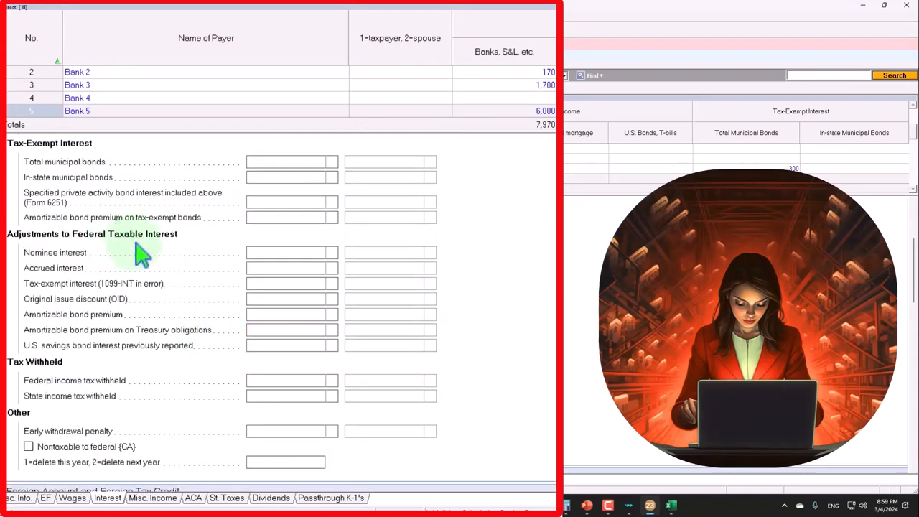
{"action": "mouse_move", "coordinate": [65, 280]}
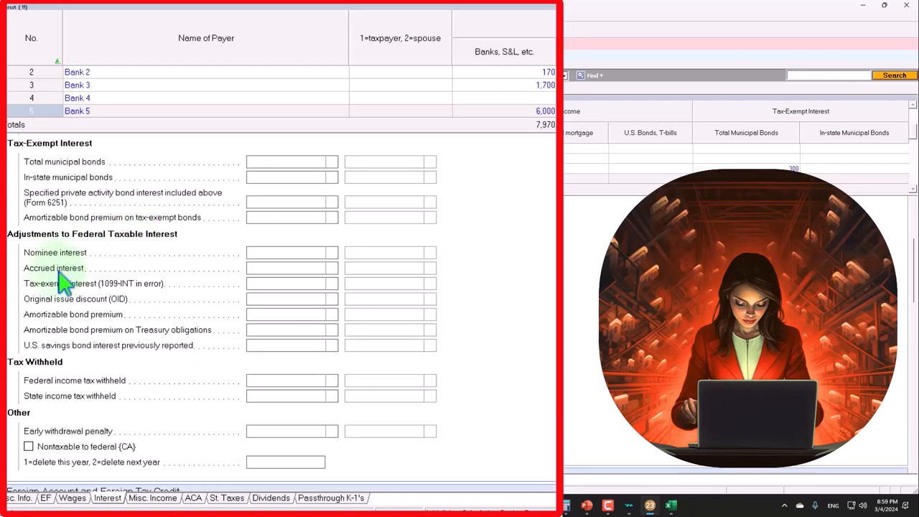
{"action": "mouse_move", "coordinate": [108, 301]}
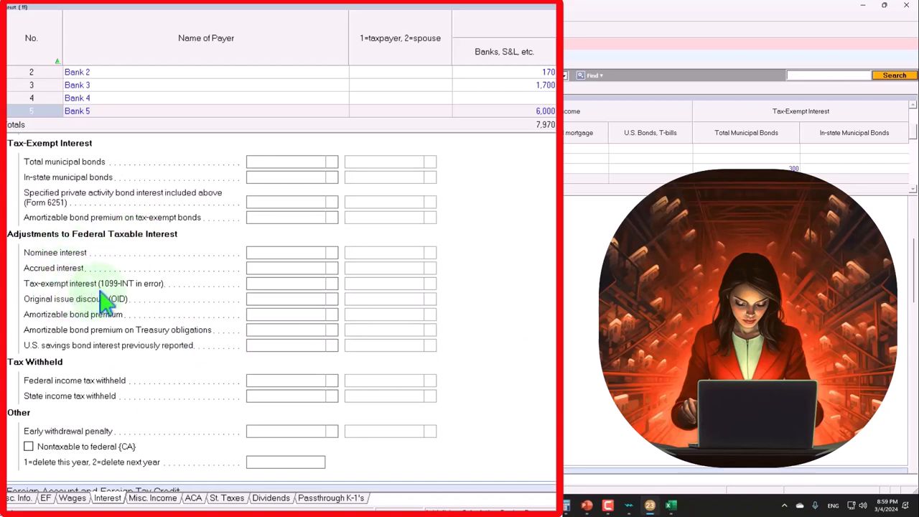
{"action": "mouse_move", "coordinate": [92, 321]}
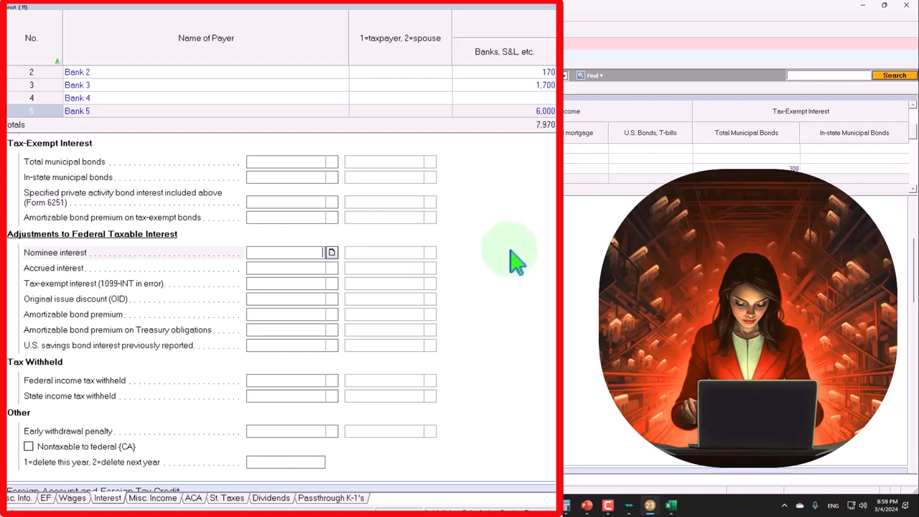
{"action": "type", "text": "6,000"}
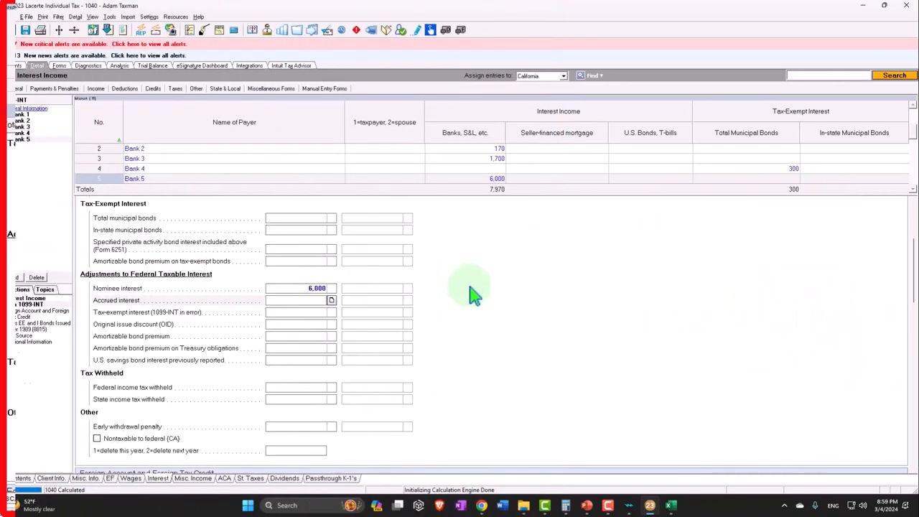
View Schedule B showing Bank 5 at $6,000 and a −$6,000 Nominee Distribution.
{"action": "left_click", "coordinate": [59, 66]}
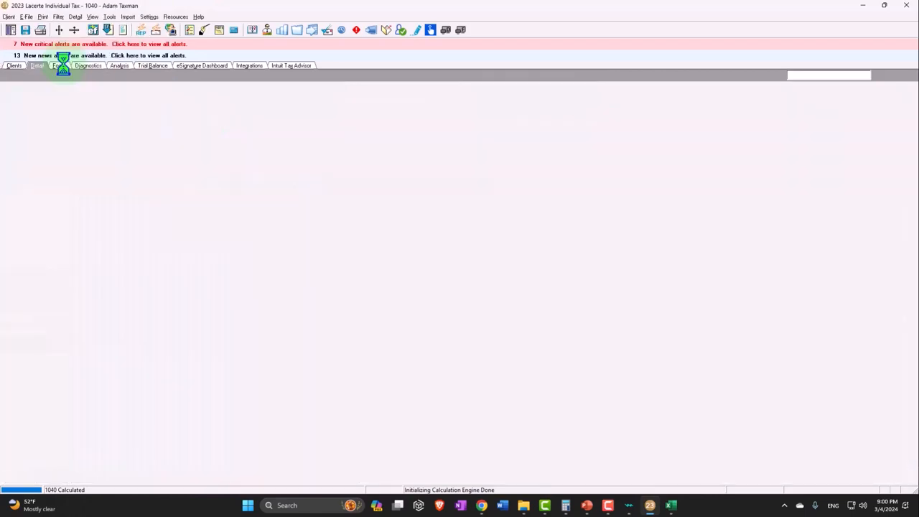
{"action": "left_click", "coordinate": [57, 66]}
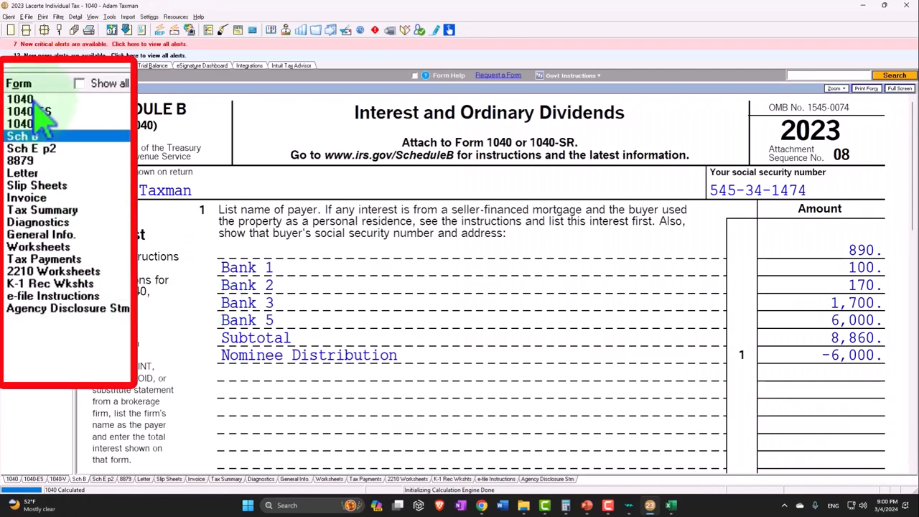
{"action": "left_click", "coordinate": [20, 99]}
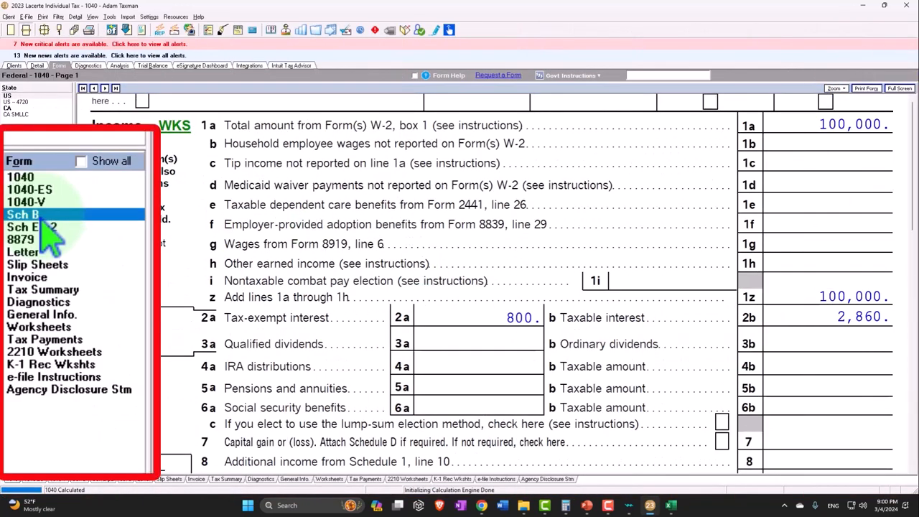
{"action": "left_click", "coordinate": [23, 214]}
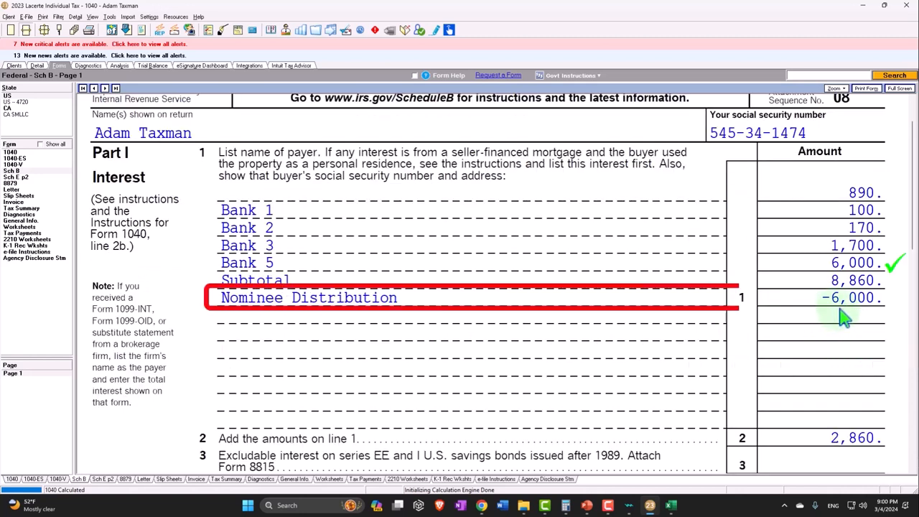
{"action": "left_click", "coordinate": [850, 297]}
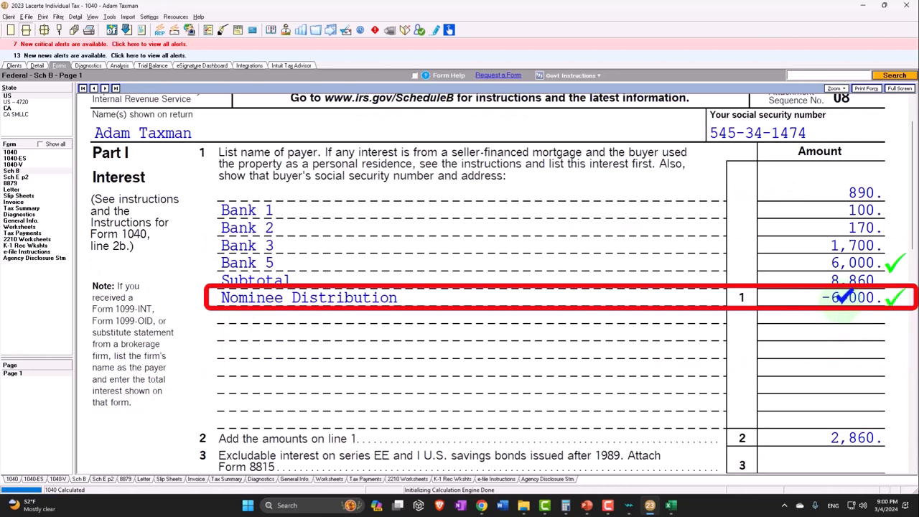
{"action": "mouse_move", "coordinate": [361, 322]}
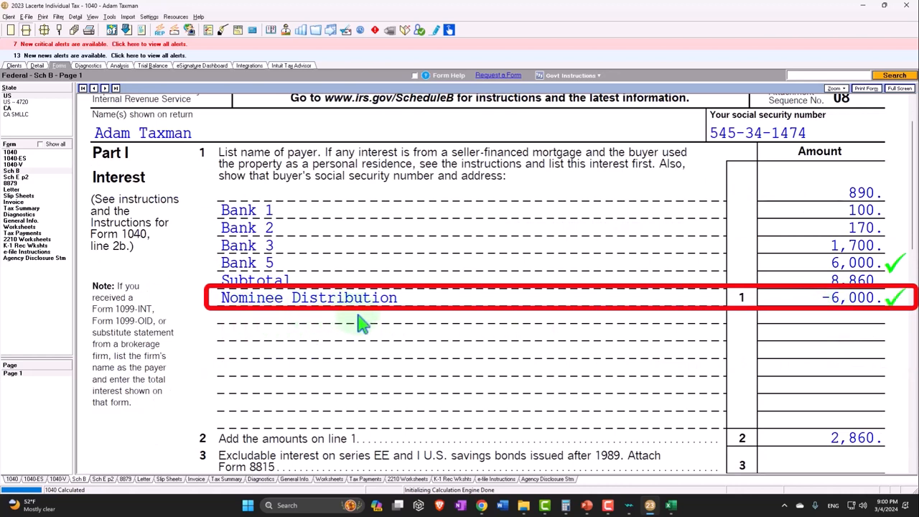
{"action": "mouse_move", "coordinate": [409, 322]}
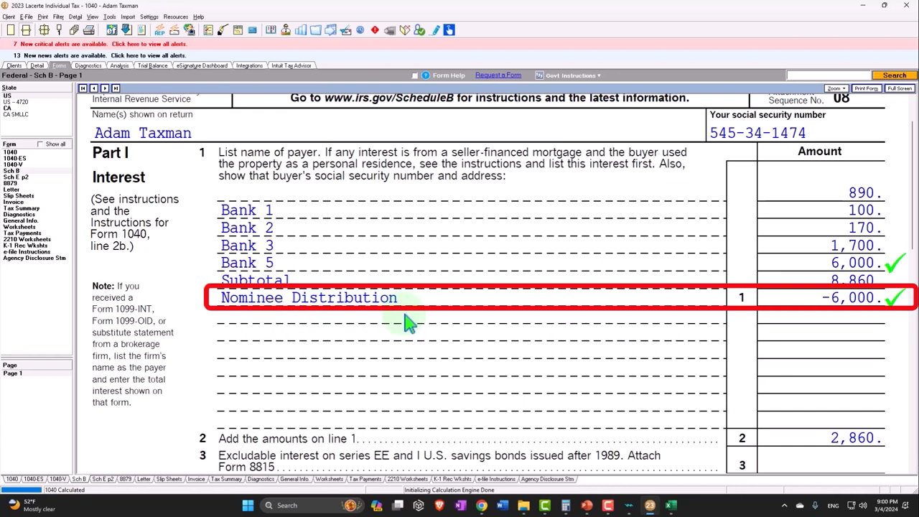
{"action": "mouse_move", "coordinate": [432, 318]}
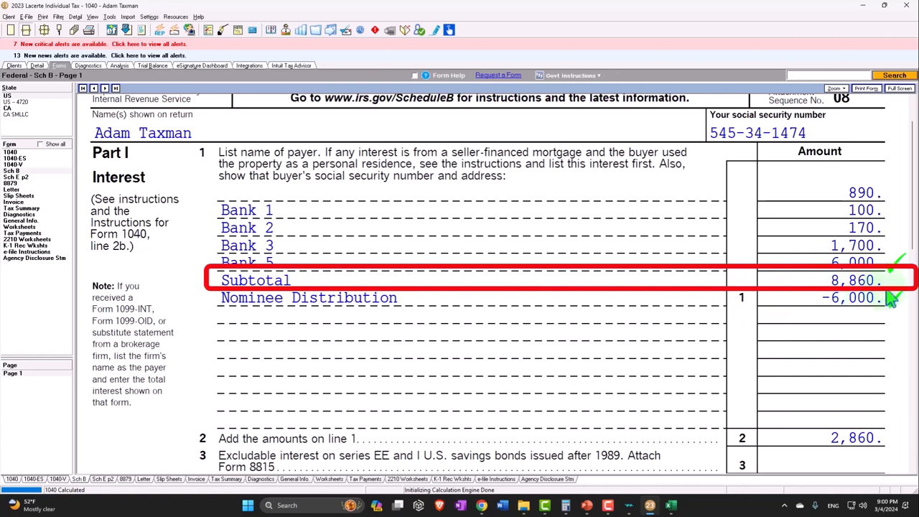
{"action": "mouse_move", "coordinate": [890, 287]}
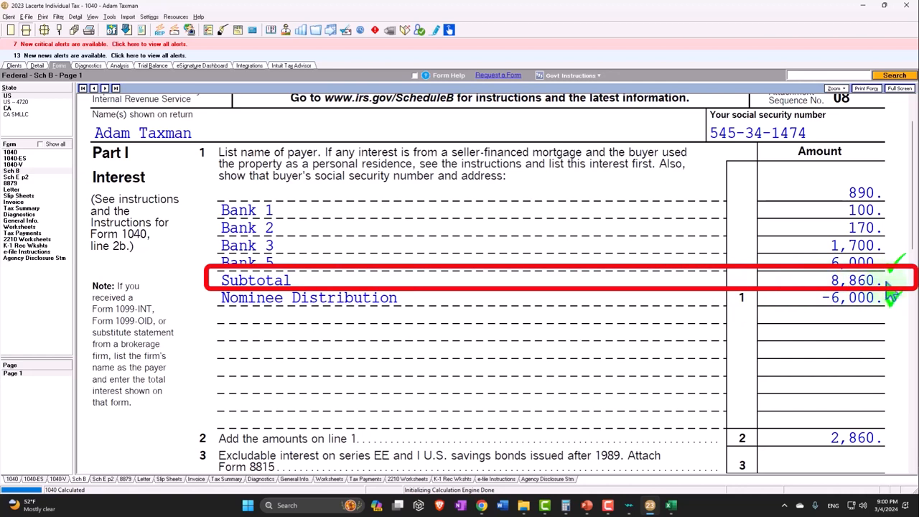